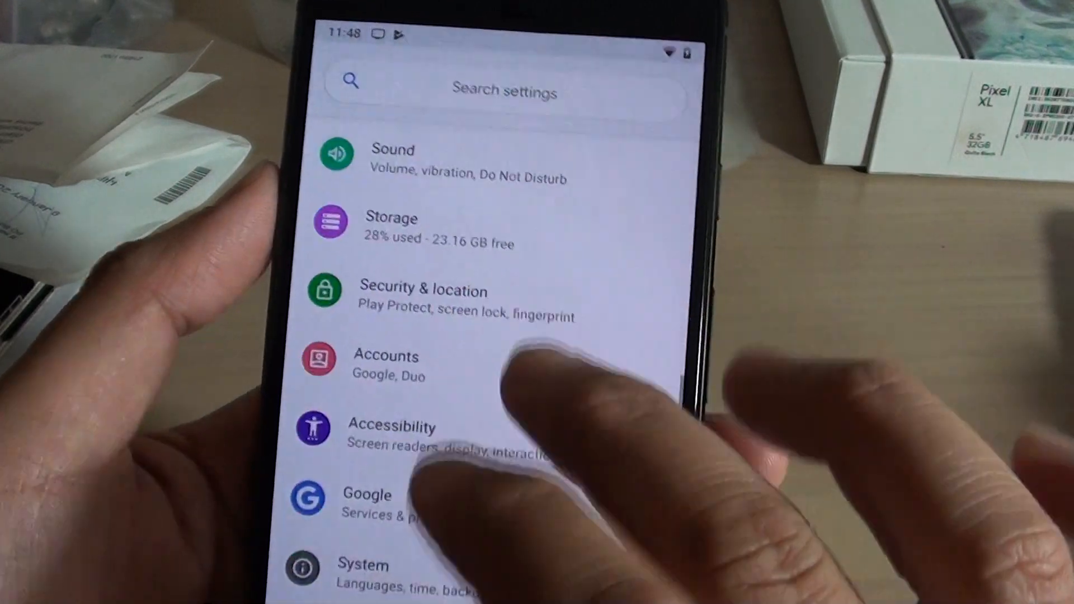
- Open System settings and scroll down toward Reset options
{"action": "left_click", "coordinate": [362, 575]}
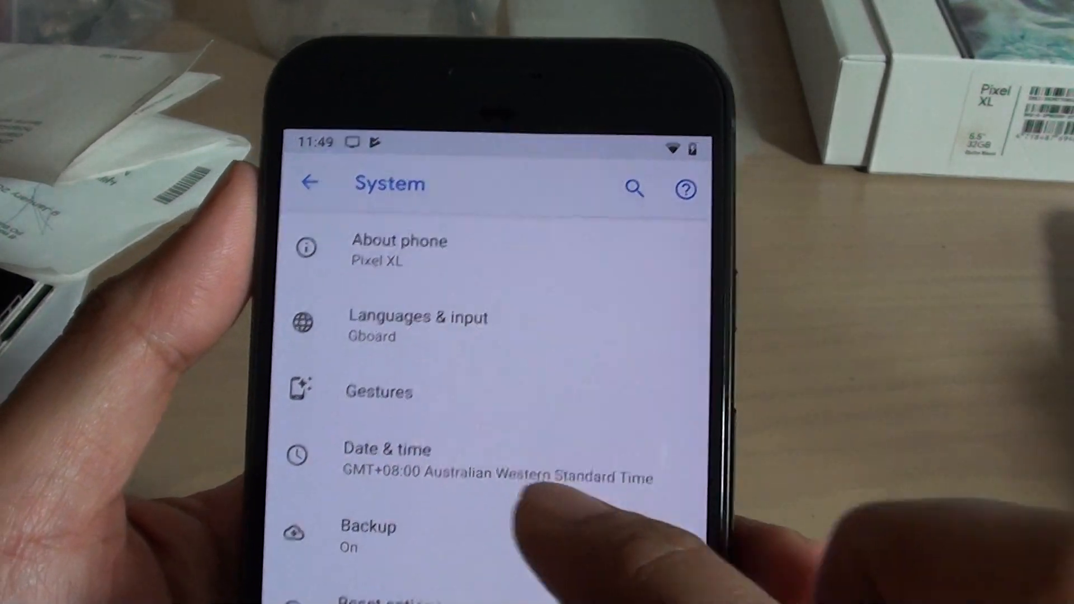
{"action": "scroll", "scroll_direction": "down", "scroll_amount": 3}
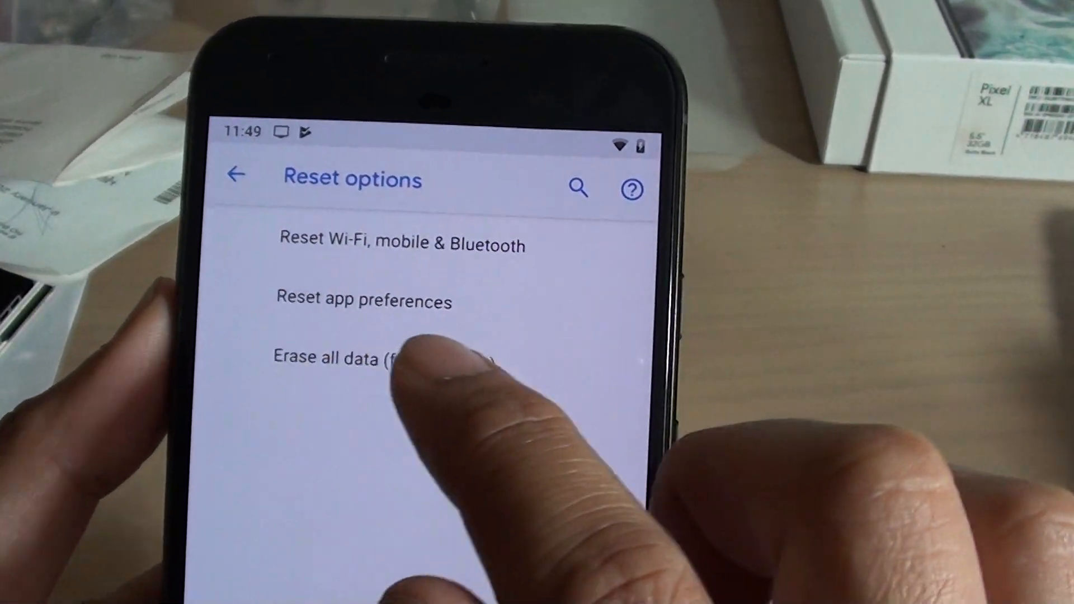
- Choose Erase all data (factory reset) and confirm with Erase everything
{"action": "left_click", "coordinate": [391, 358]}
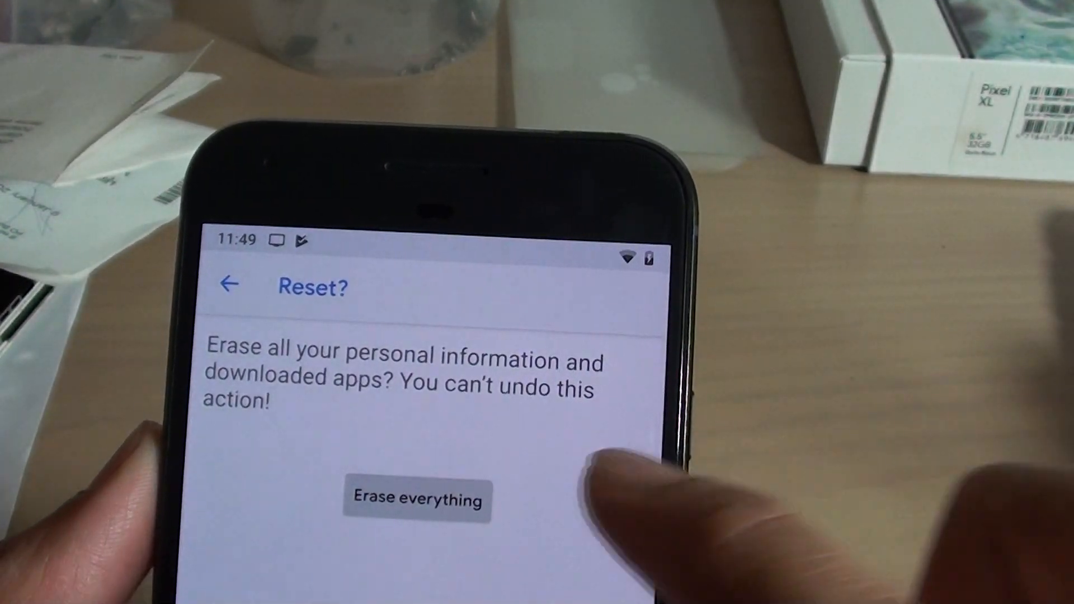
{"action": "left_click", "coordinate": [417, 498]}
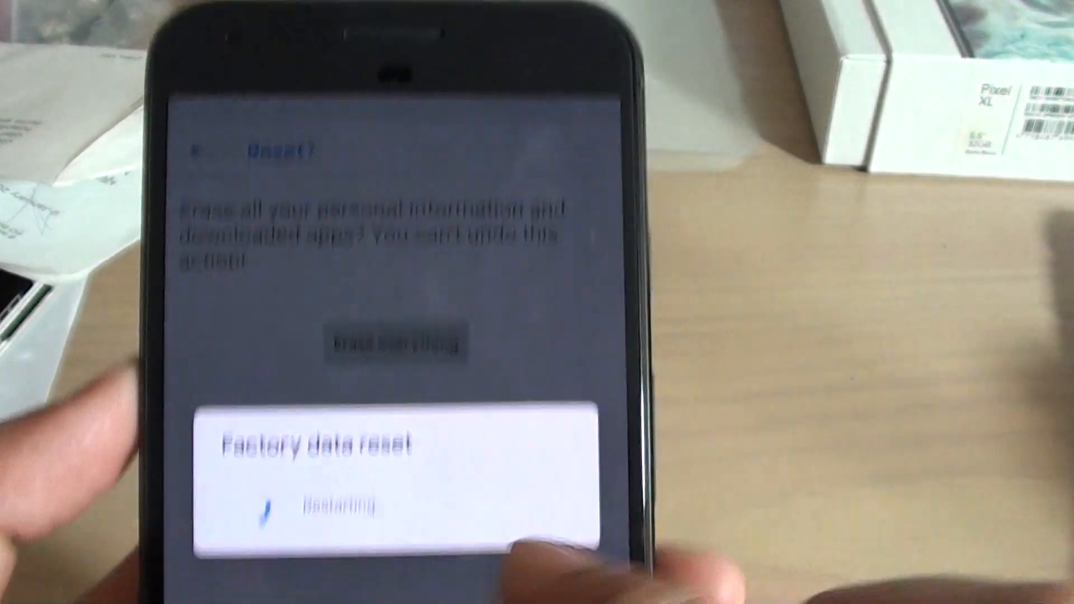